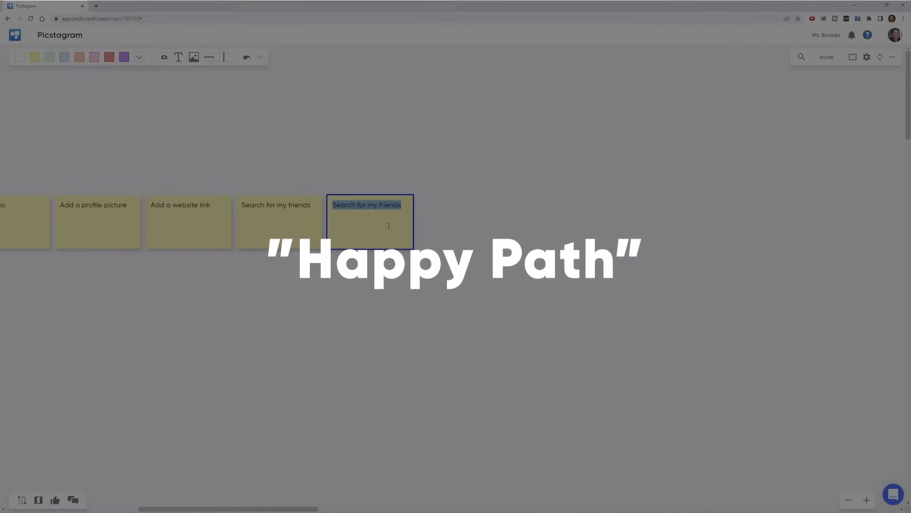
- Label the new Browsing task card 'See timeline of my friends posts'
{"action": "type", "text": "See timeline of my friends posts"}
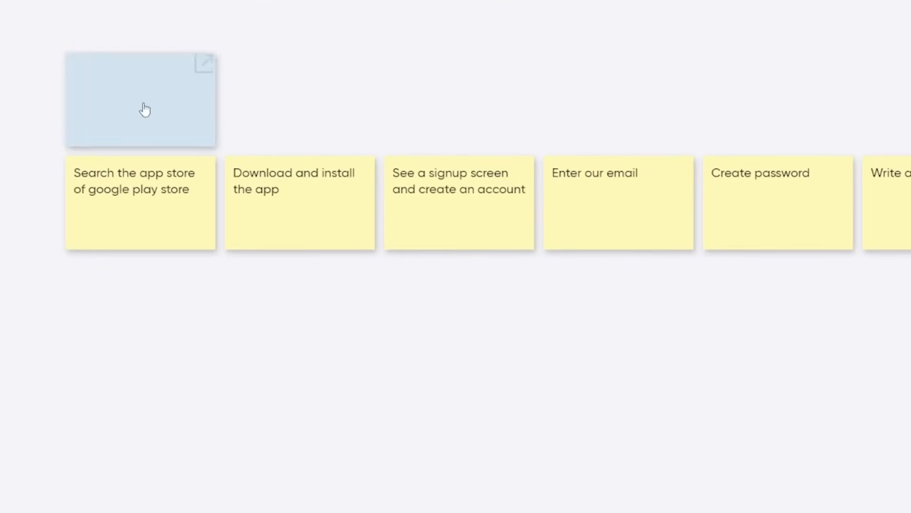
- Title the first activity 'Find and install picstagram app', recolour the signup card blue and arrange the columns
{"action": "type", "text": "Find and install"}
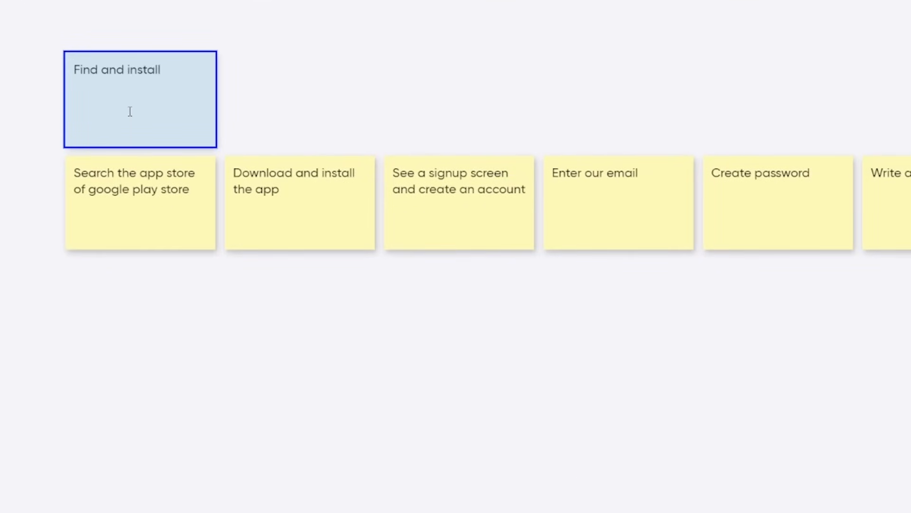
{"action": "type", "text": "picstagram app"}
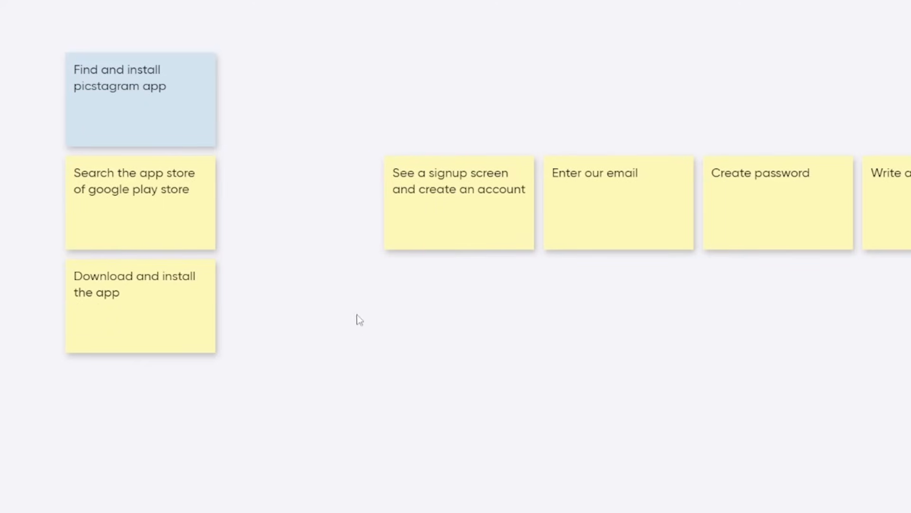
{"action": "right_click", "coordinate": [460, 202]}
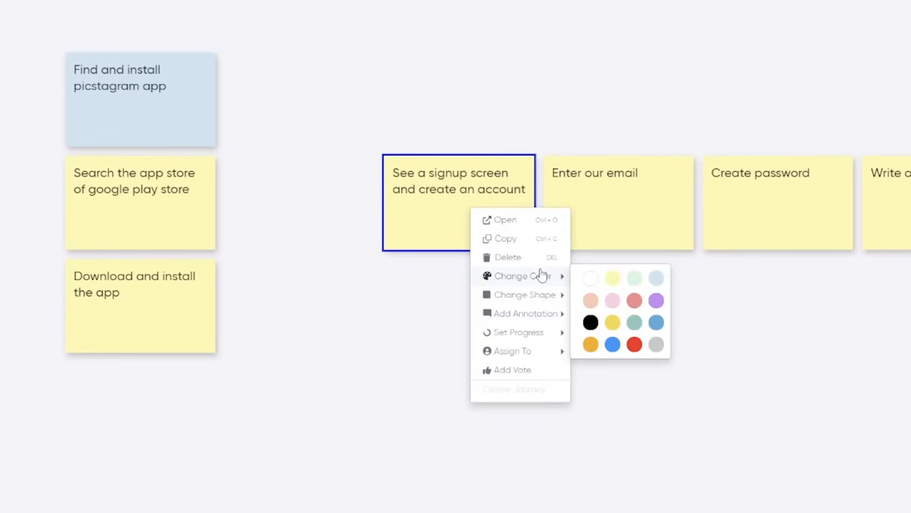
{"action": "left_click", "coordinate": [655, 277]}
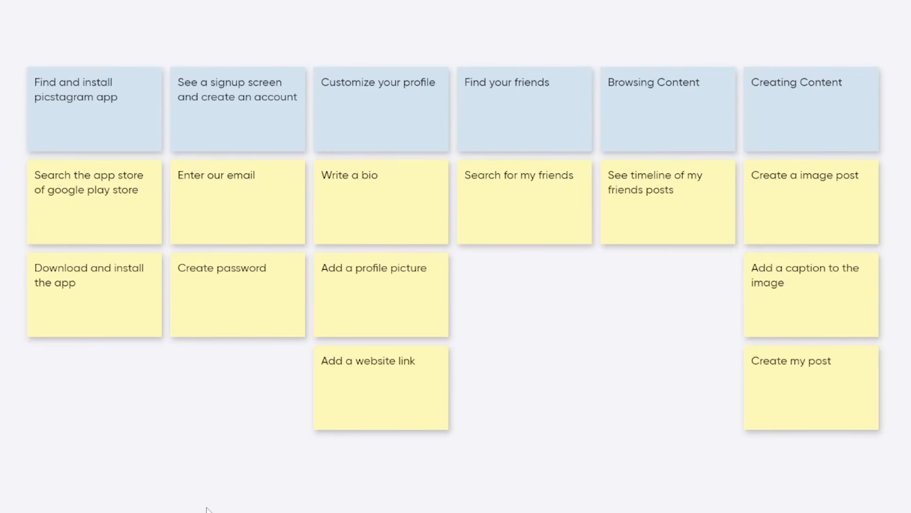
{"action": "left_click_drag", "start_coordinate": [93, 131], "coordinate": [790, 125]}
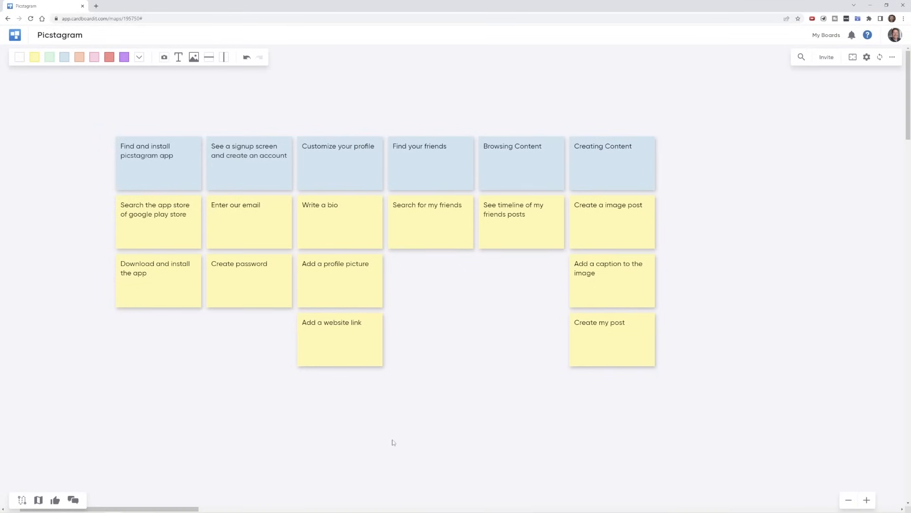
{"action": "mouse_move", "coordinate": [339, 426]}
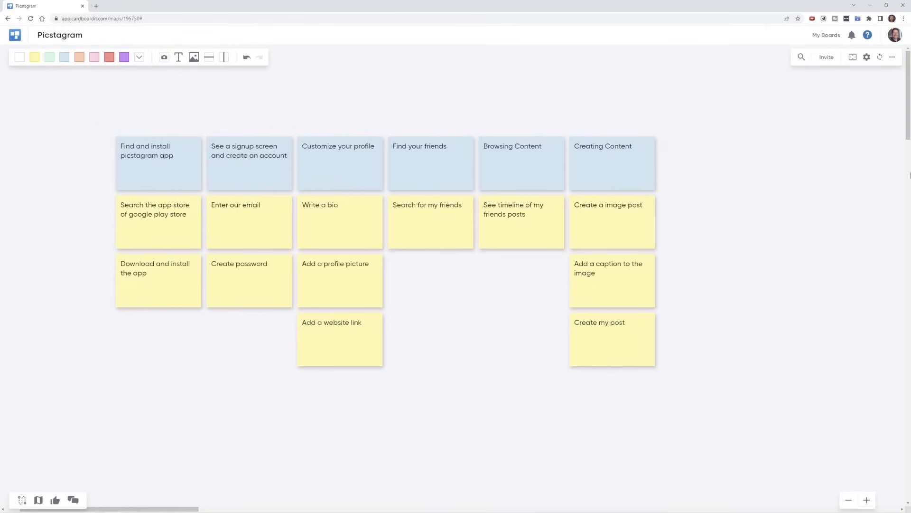
- Add a 'Copy' sharing task and an End Experience task 'Rate and review app'
{"action": "type", "text": "Copy content link"}
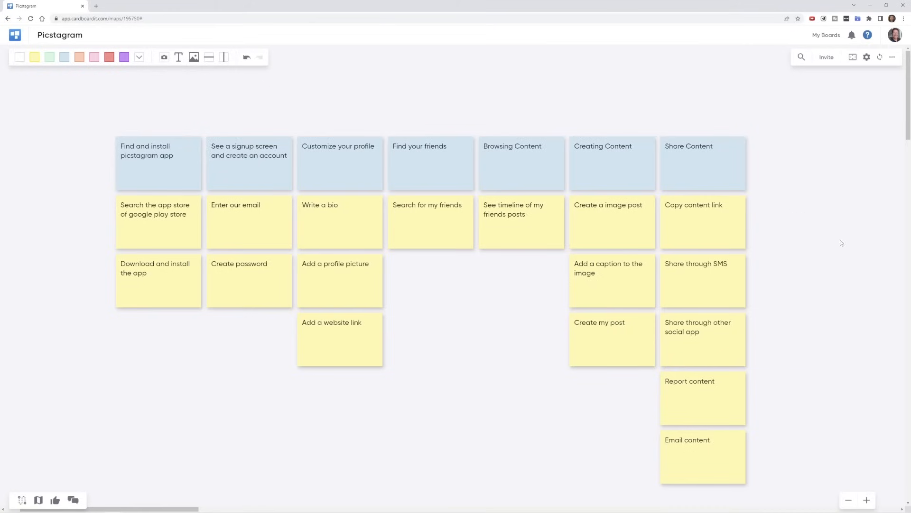
{"action": "double_click", "coordinate": [790, 146]}
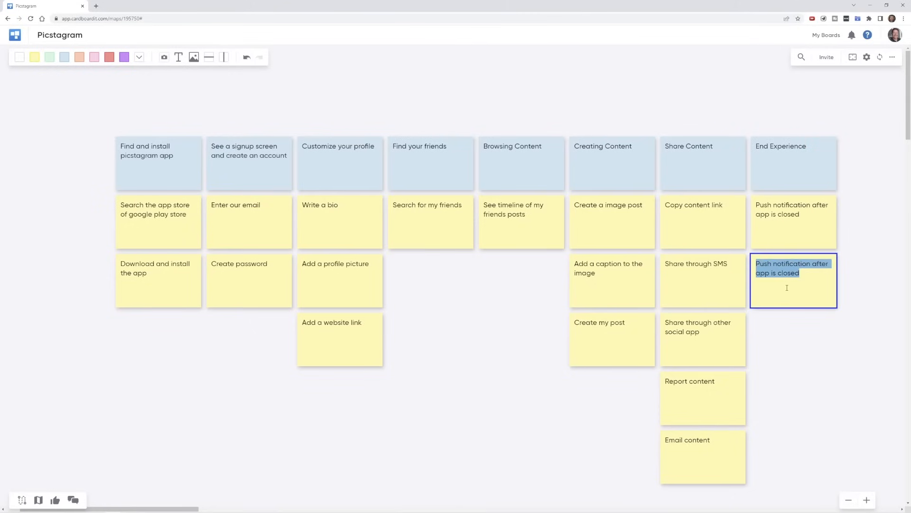
{"action": "type", "text": "Rate and review app"}
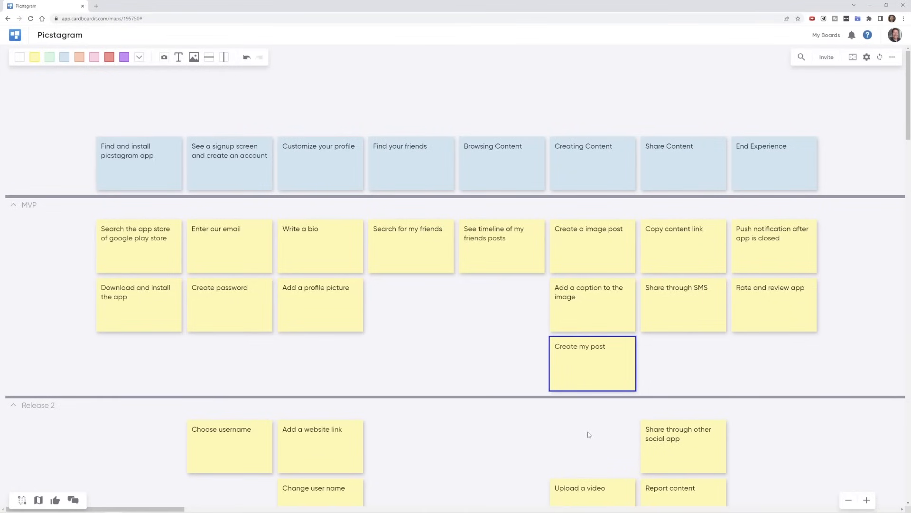
- Place Create my post in the MVP lane under Creating Content and deselect it
{"action": "left_click", "coordinate": [587, 406]}
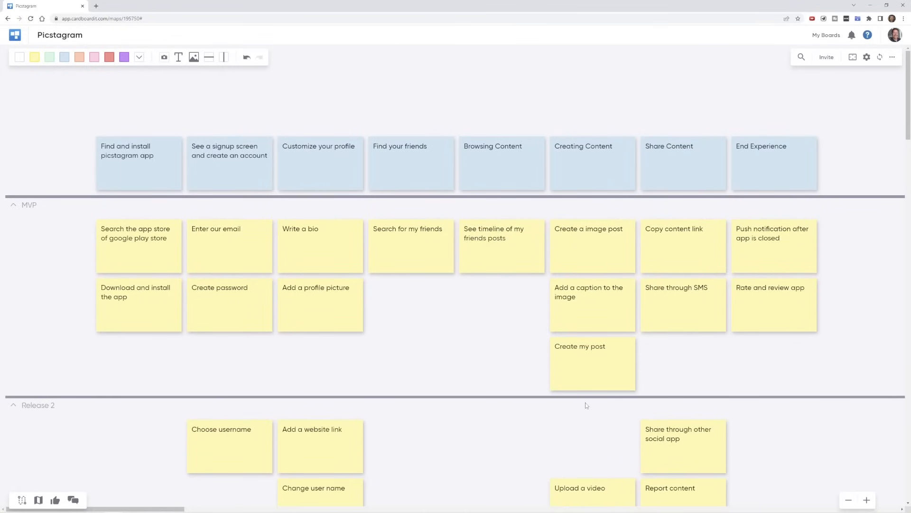